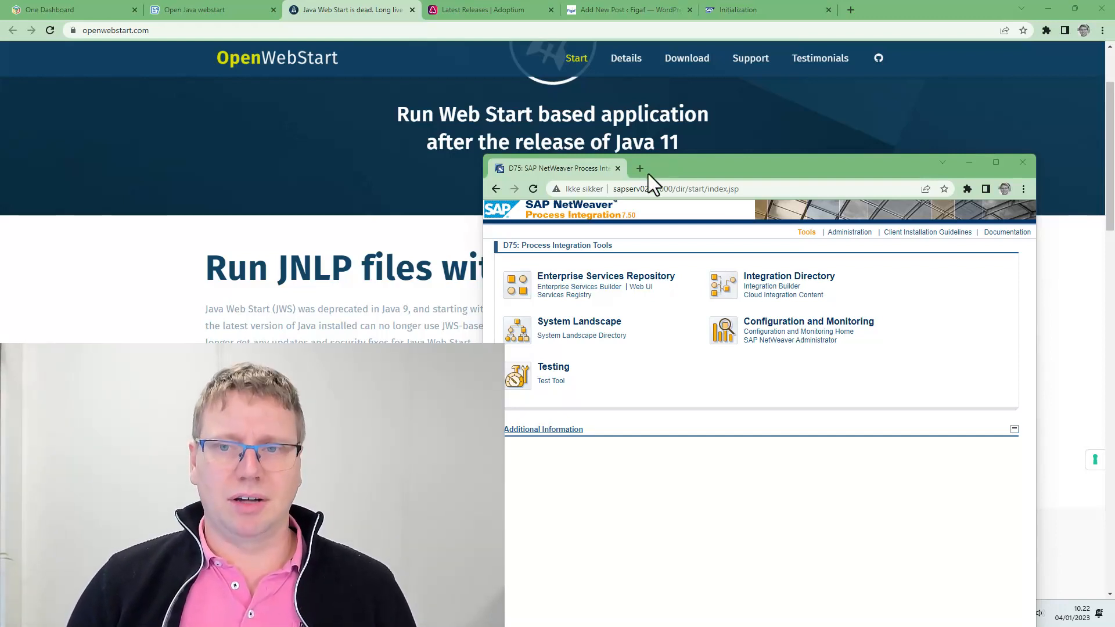
mouse_move(510, 247)
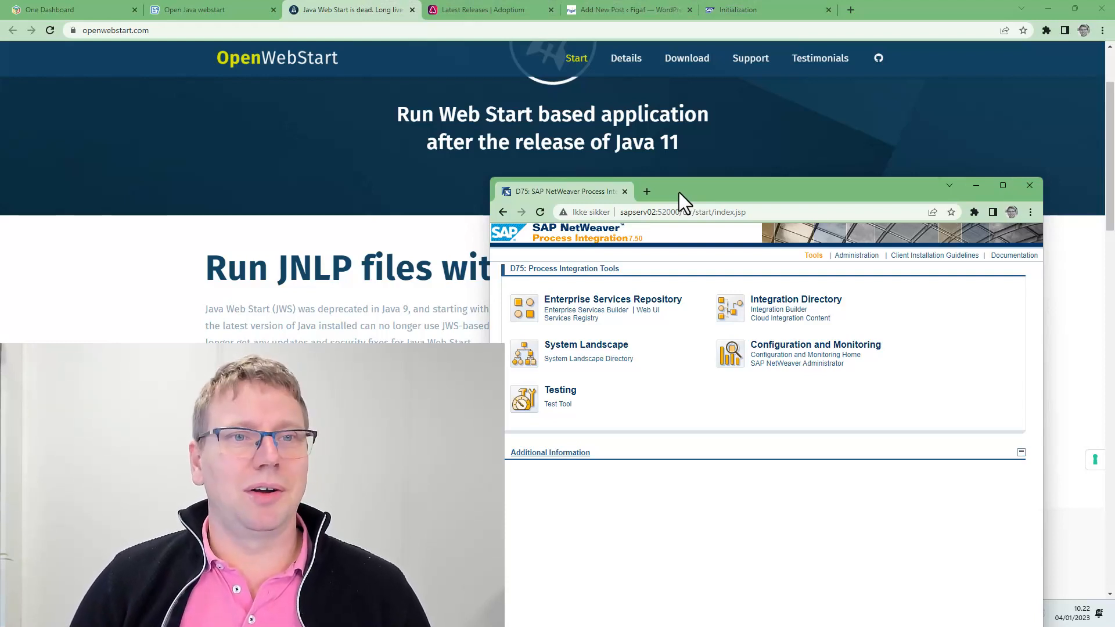
mouse_move(519, 43)
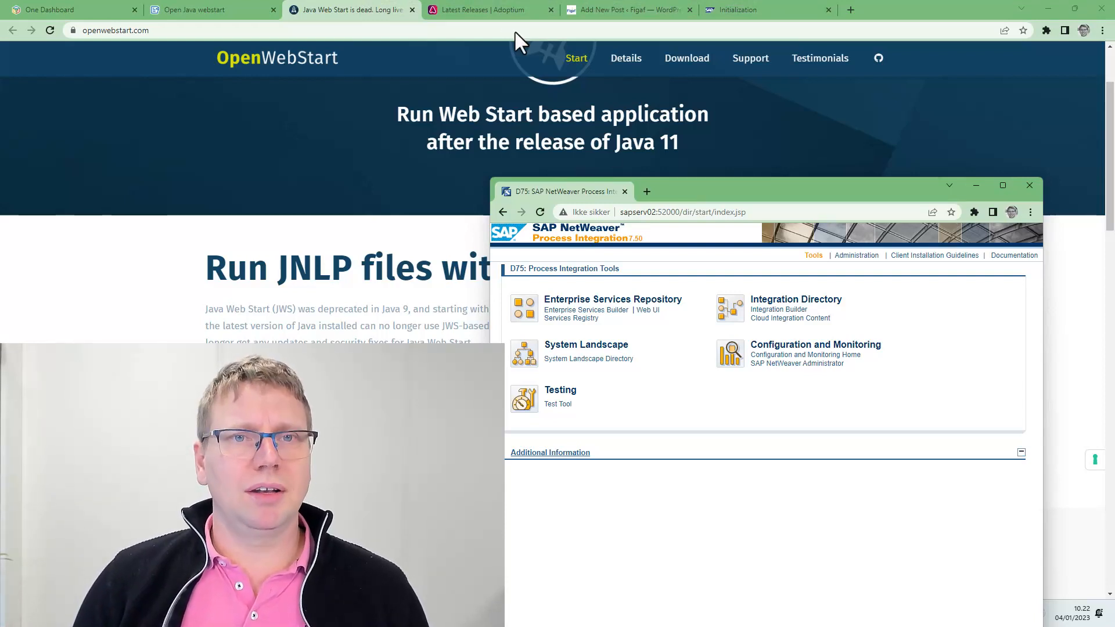
Check the Adoptium page listing Temurin JDK 8 releases for x64 and x32.
click(489, 9)
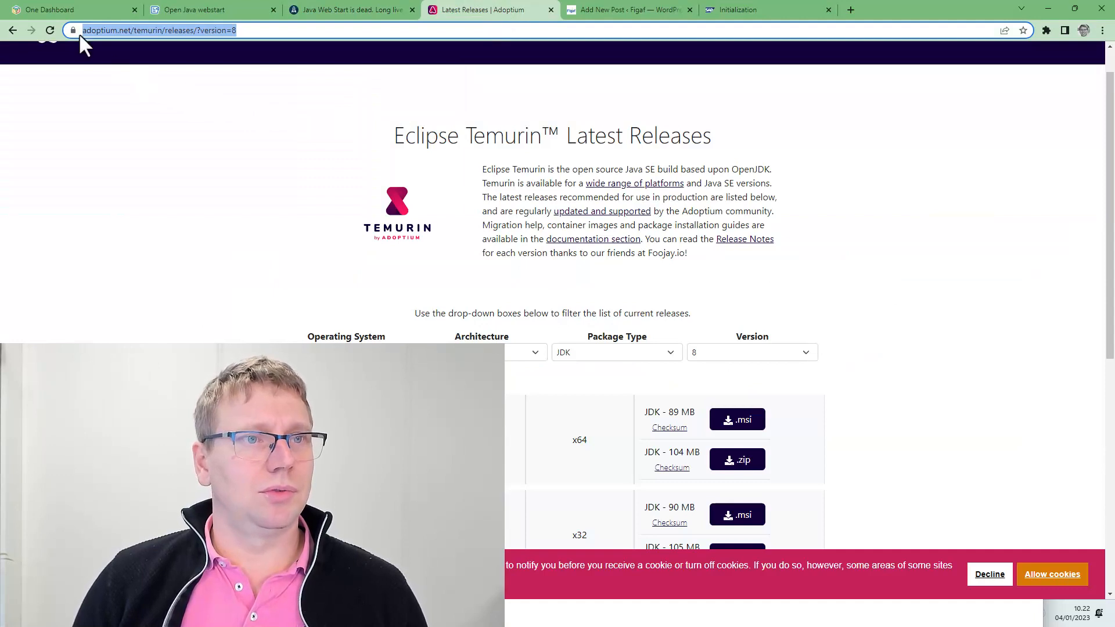
mouse_move(348, 264)
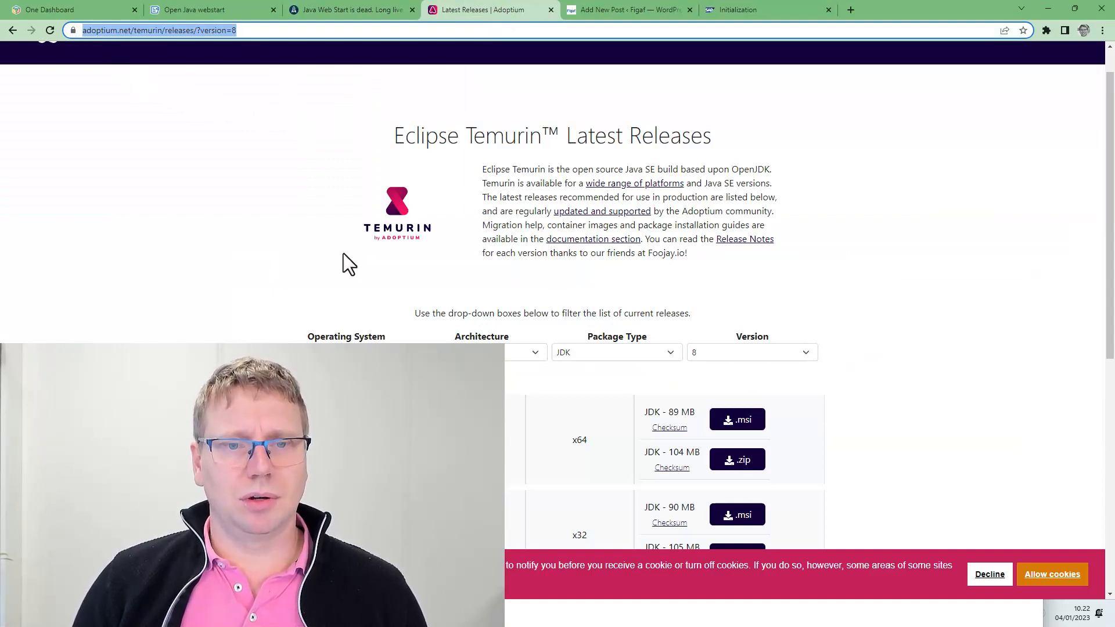
mouse_move(726, 434)
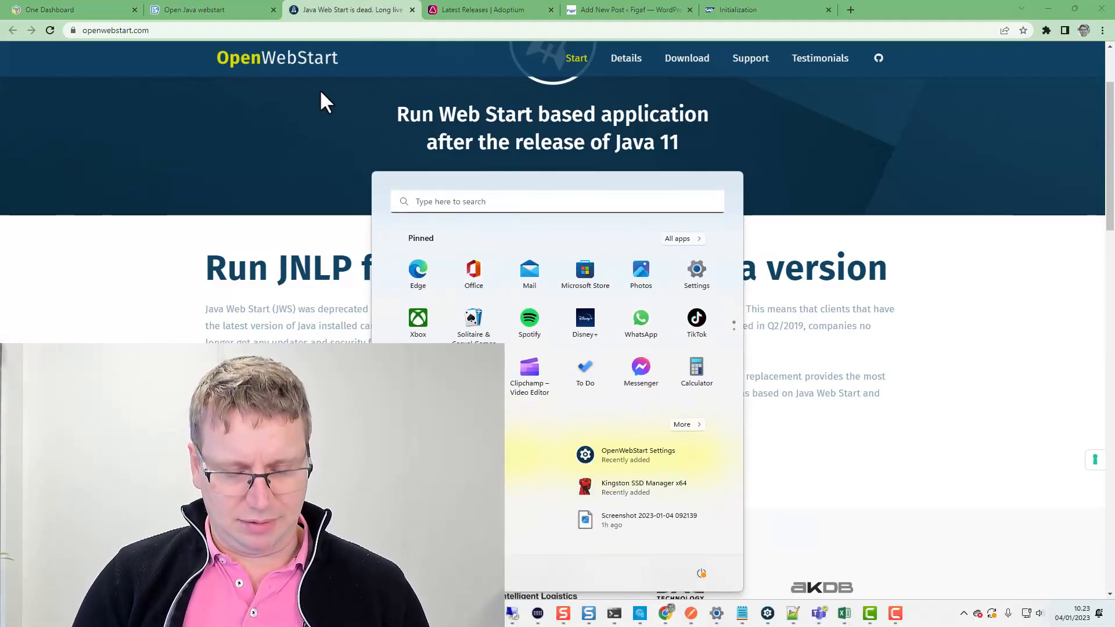
Launch OpenWebStart Settings and show the JVM Manager's list of installed JVMs.
text(open)
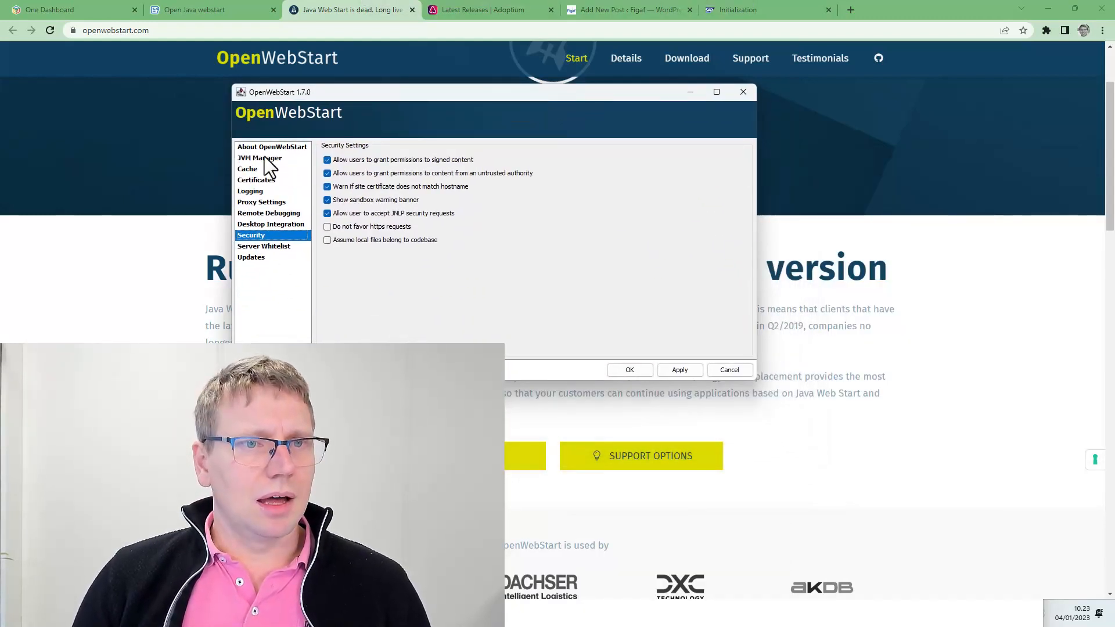
click(271, 147)
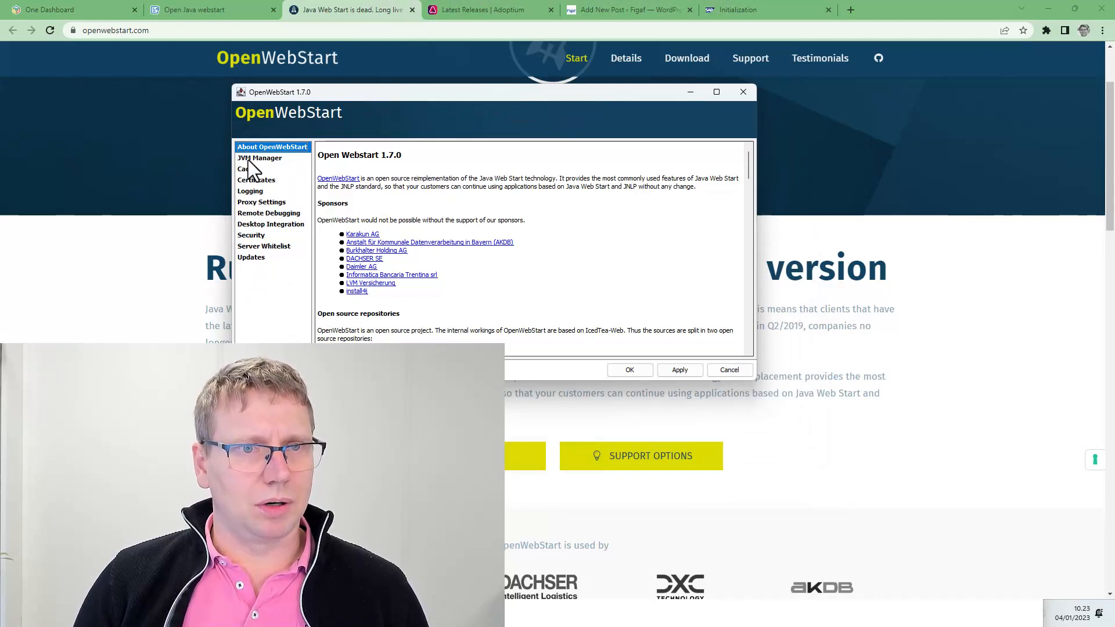
click(259, 158)
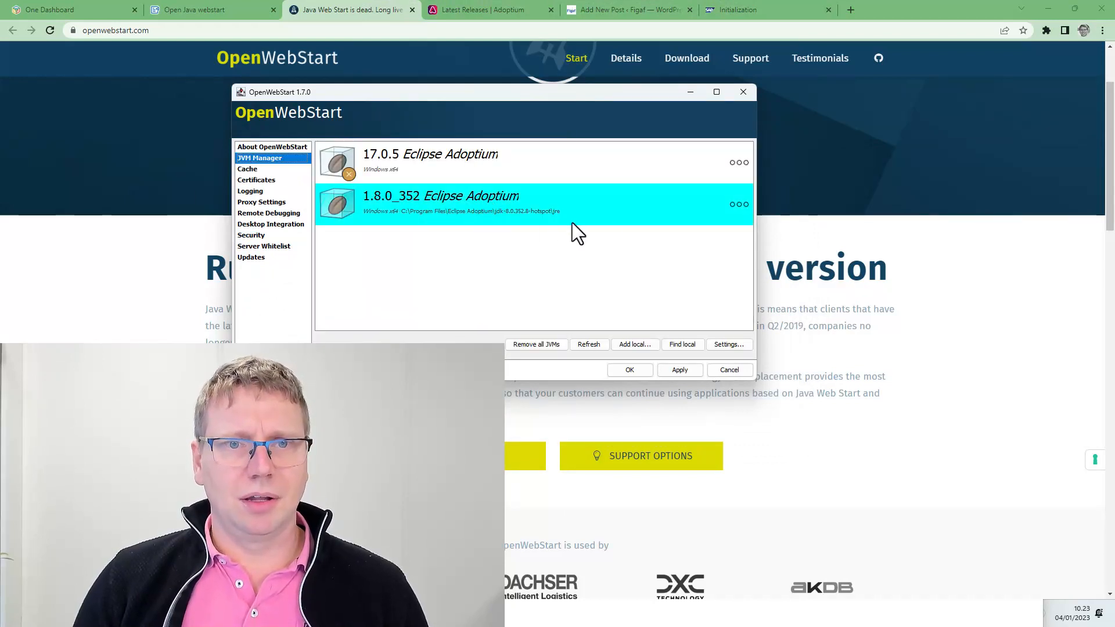
Inspect the 17.0.5 and 1.8.0_352 Eclipse Adoptium JVMs, their actions and update configuration.
click(533, 162)
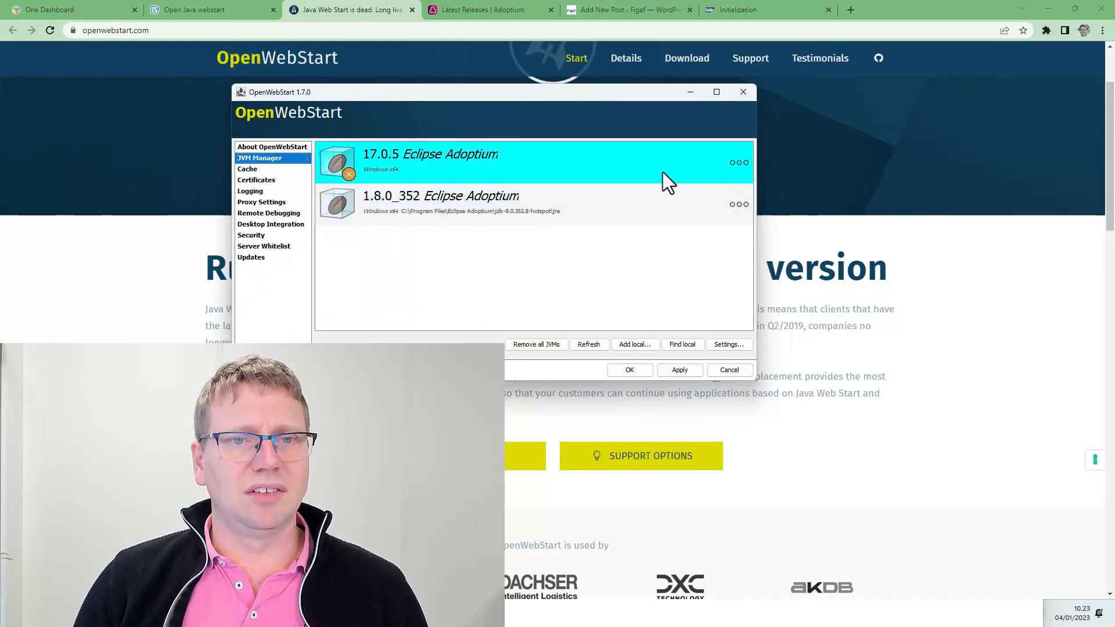
click(738, 162)
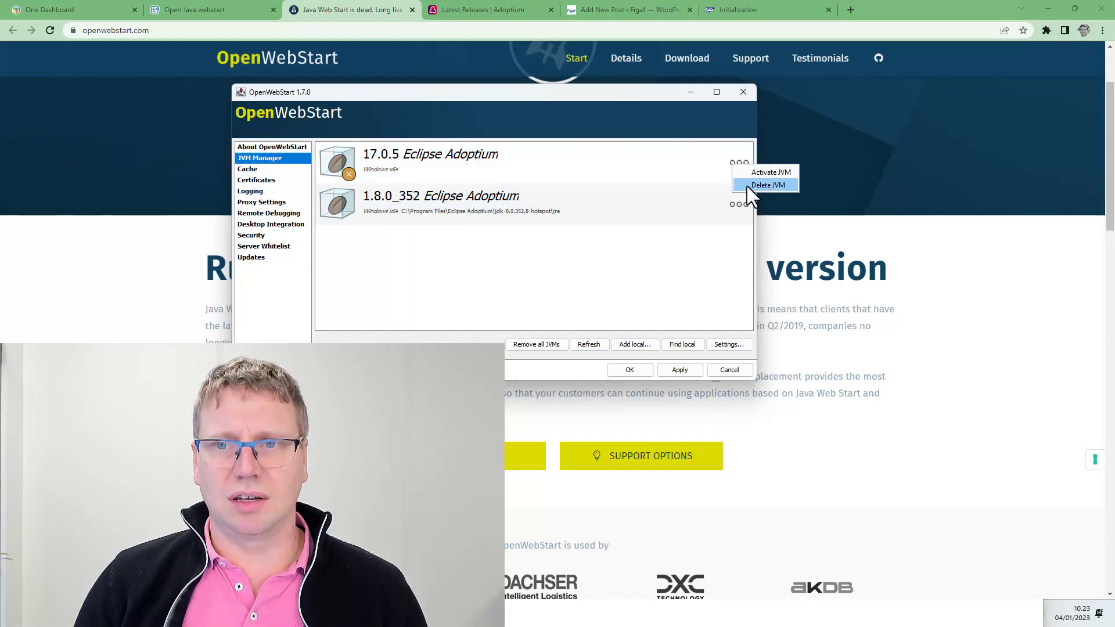
click(533, 204)
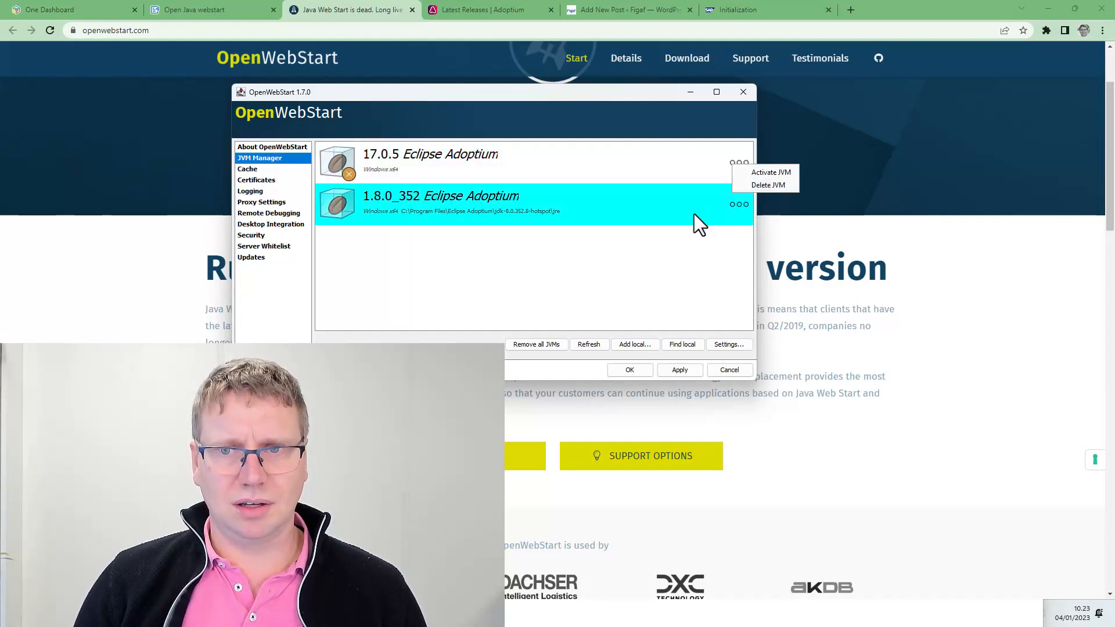
click(725, 345)
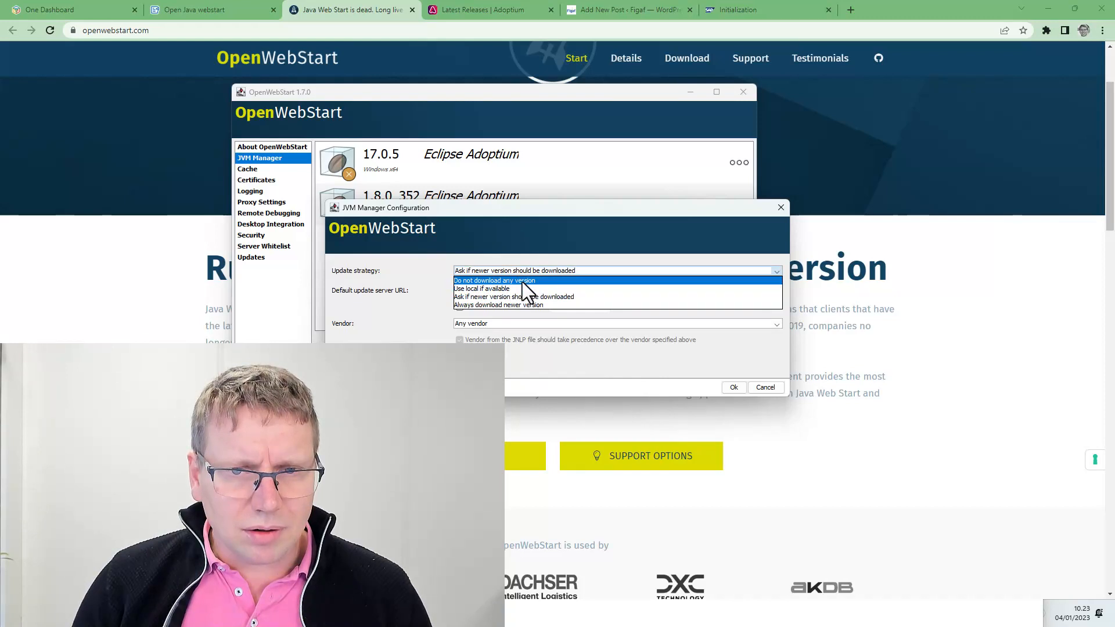
click(493, 280)
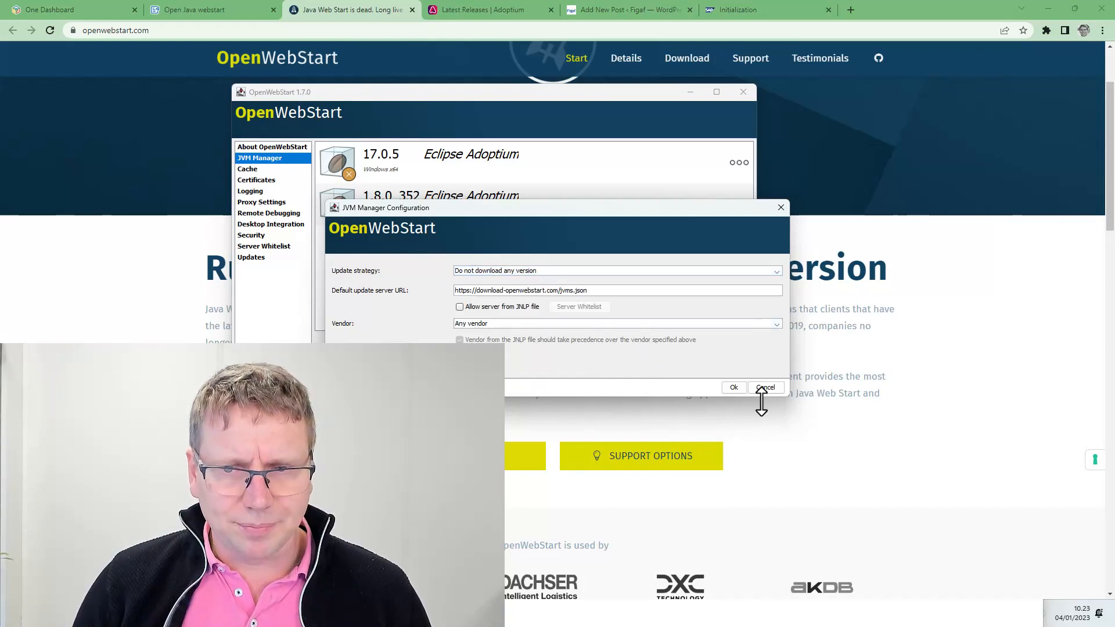
click(766, 387)
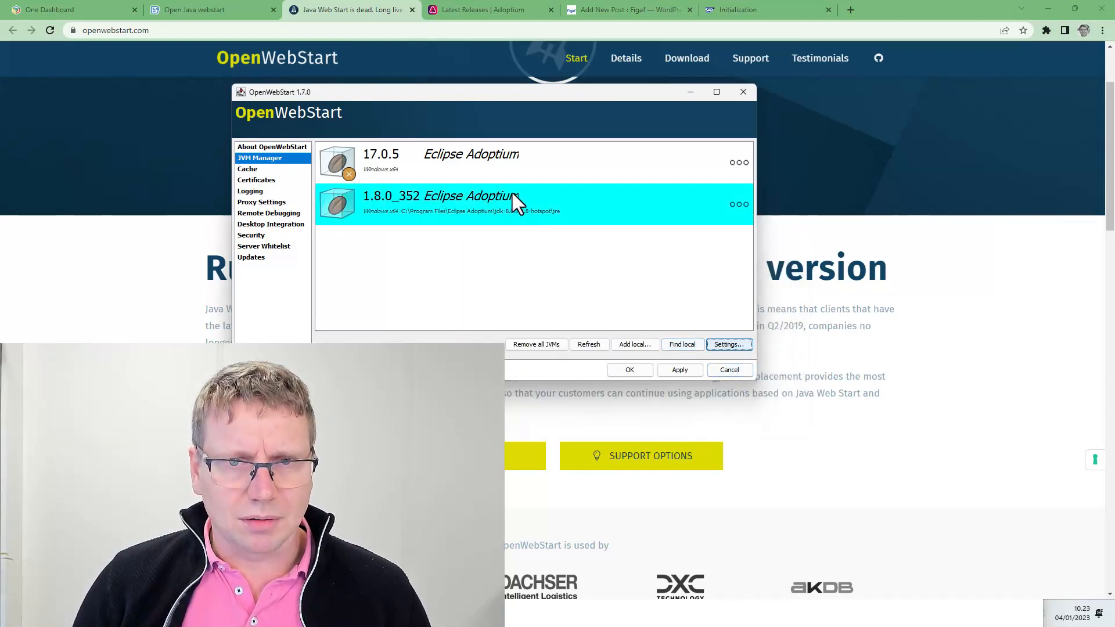
mouse_move(718, 217)
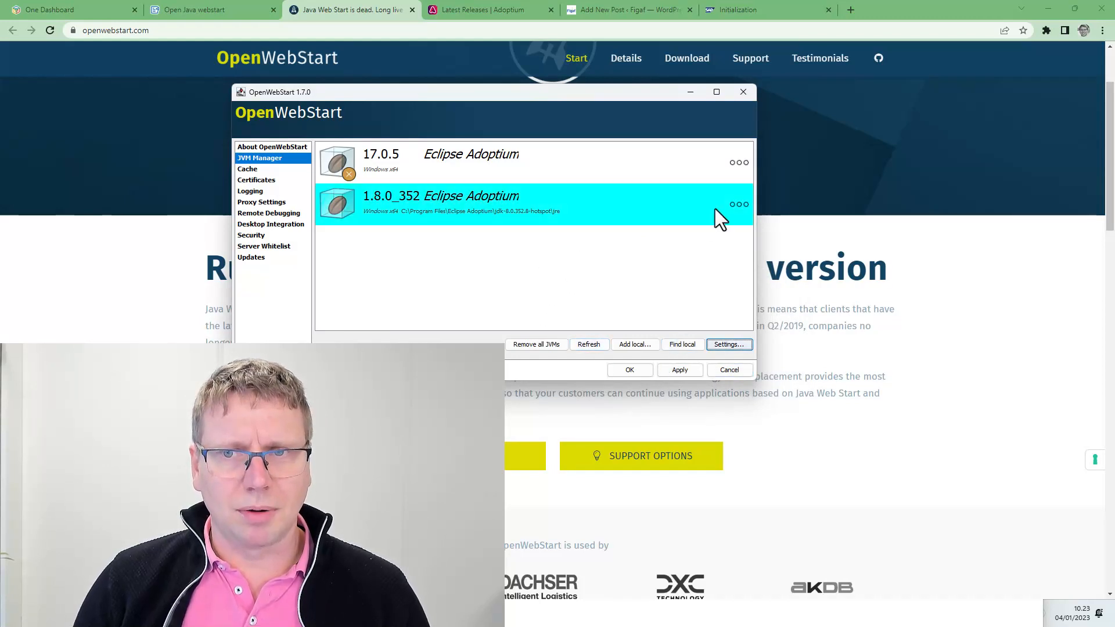
Add the local JVM from Program Files\Eclipse Adoptium\jdk-8.0.352.8-hotspot.
click(634, 344)
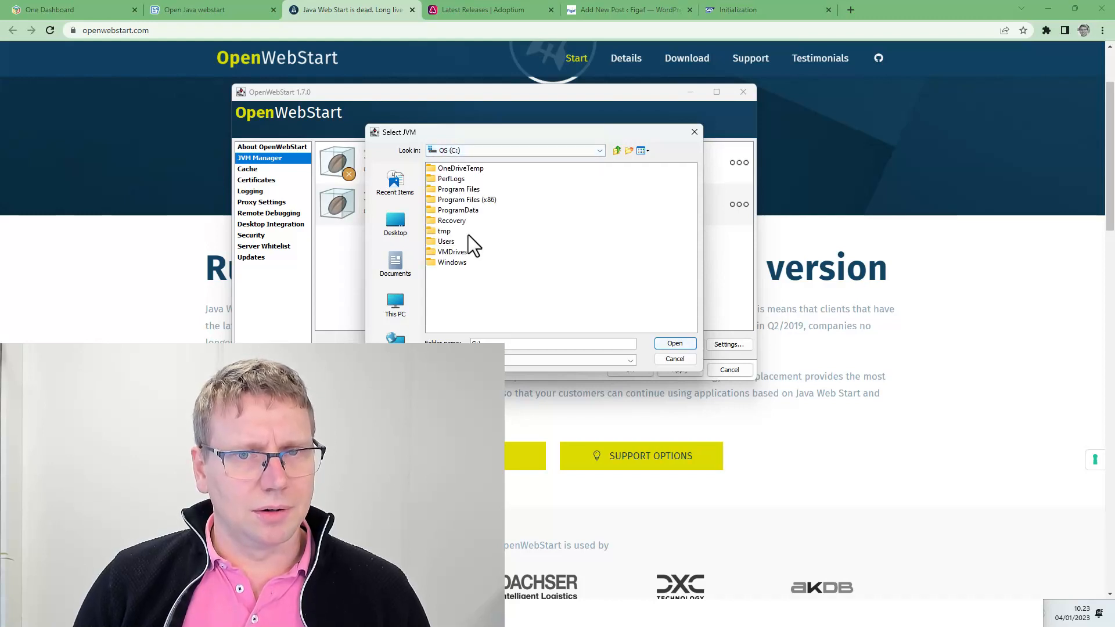
double_click(460, 200)
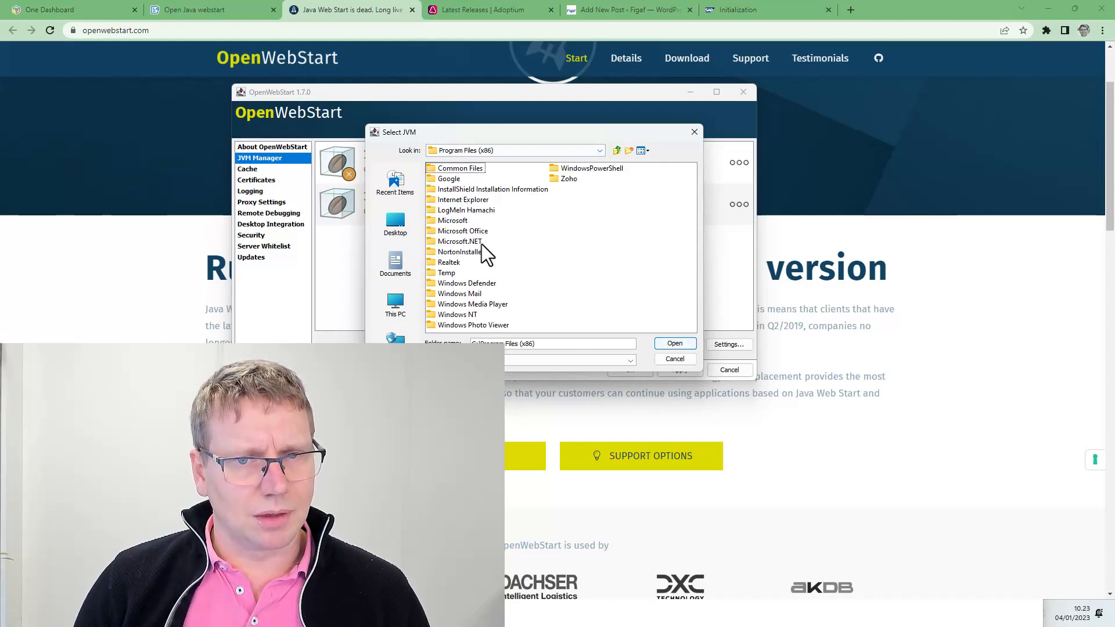
click(599, 150)
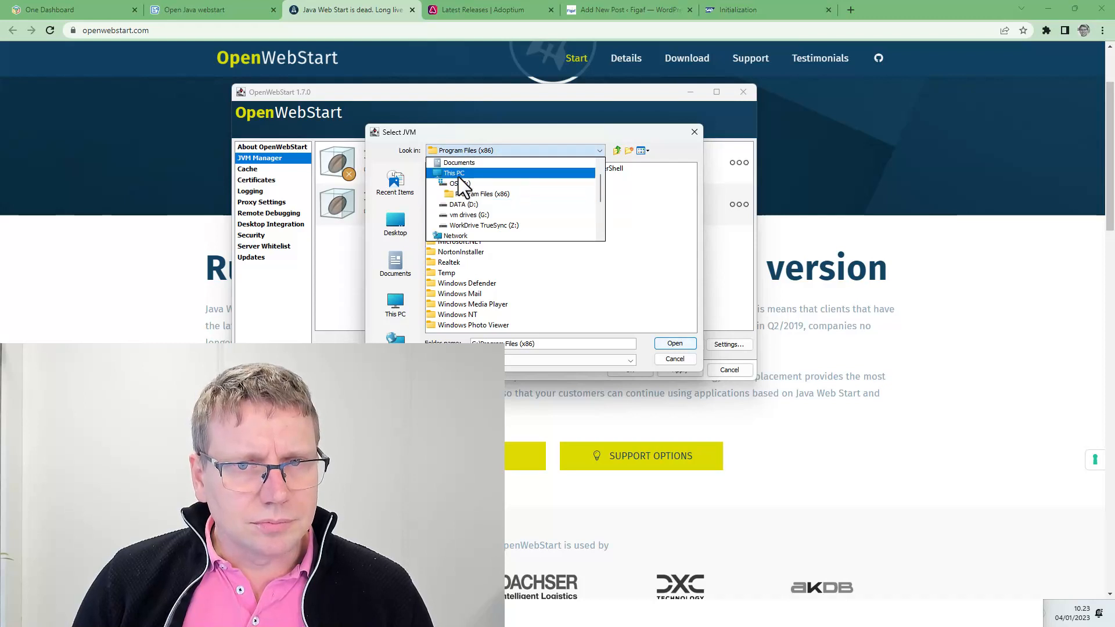
click(454, 183)
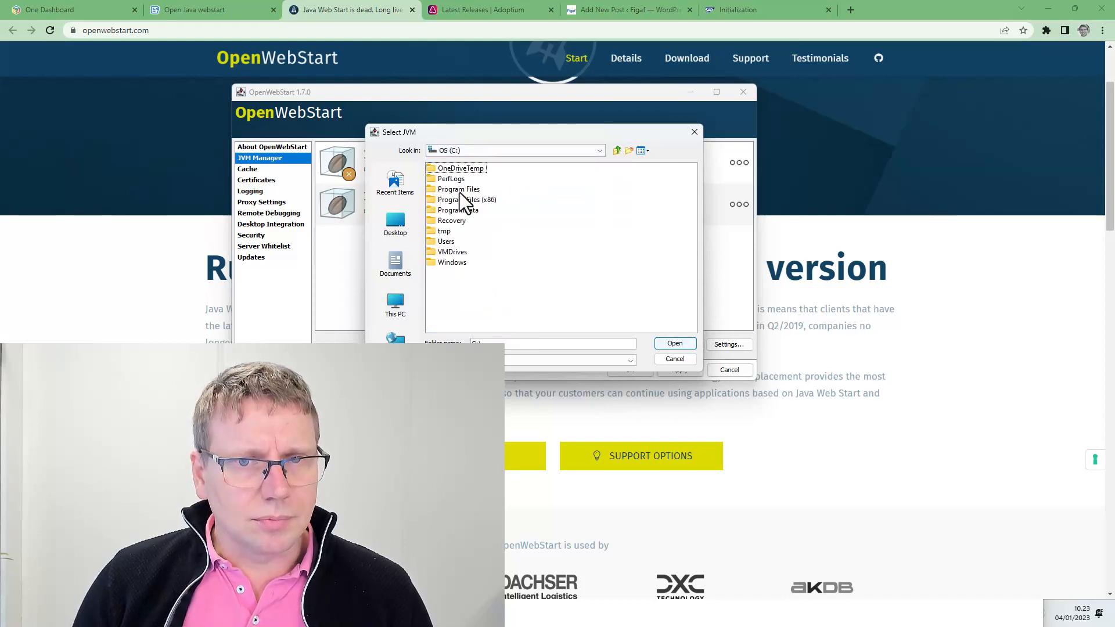
double_click(458, 190)
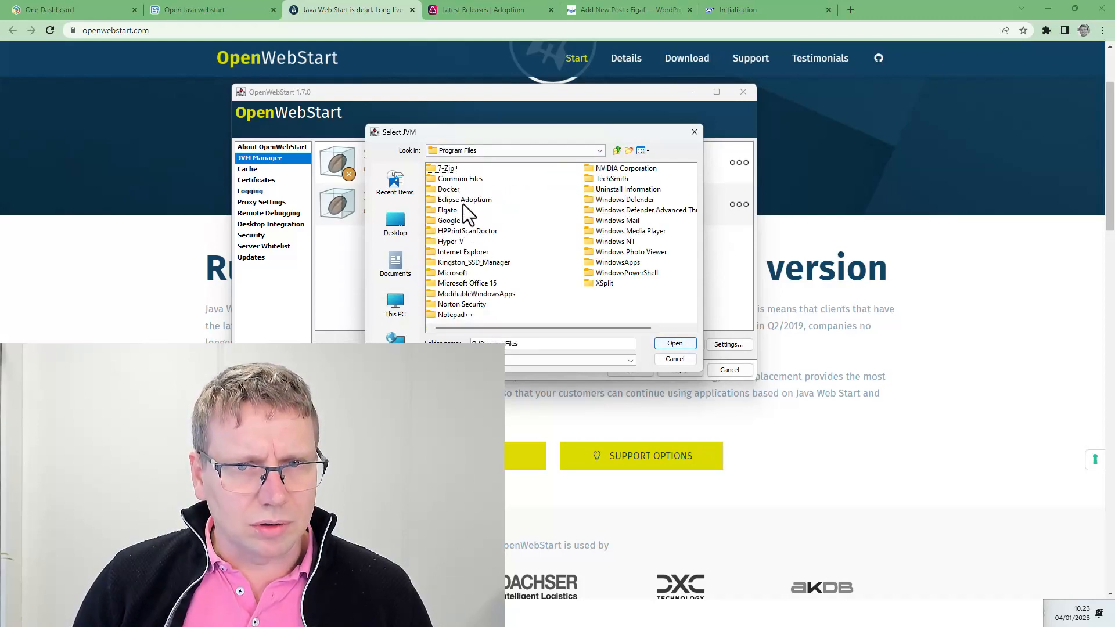
double_click(463, 200)
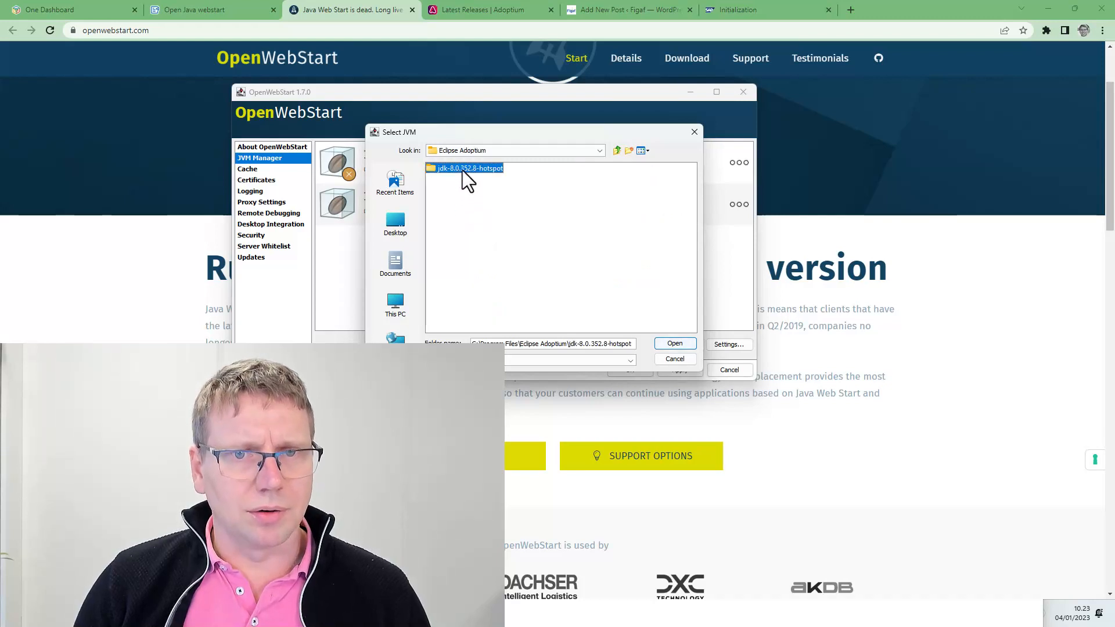
mouse_move(674, 359)
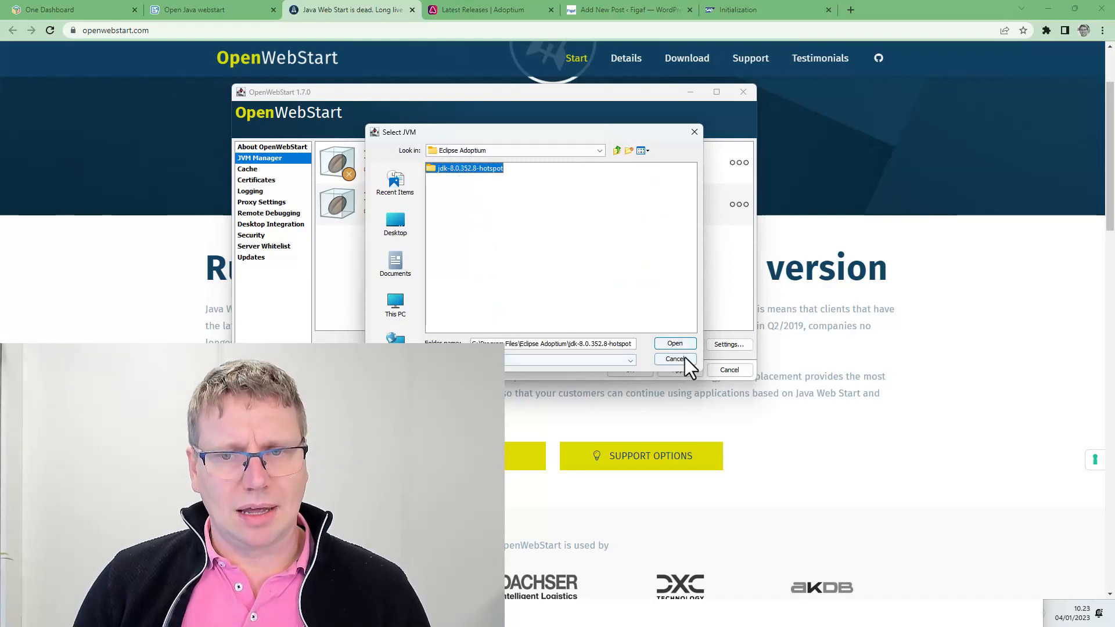
click(673, 343)
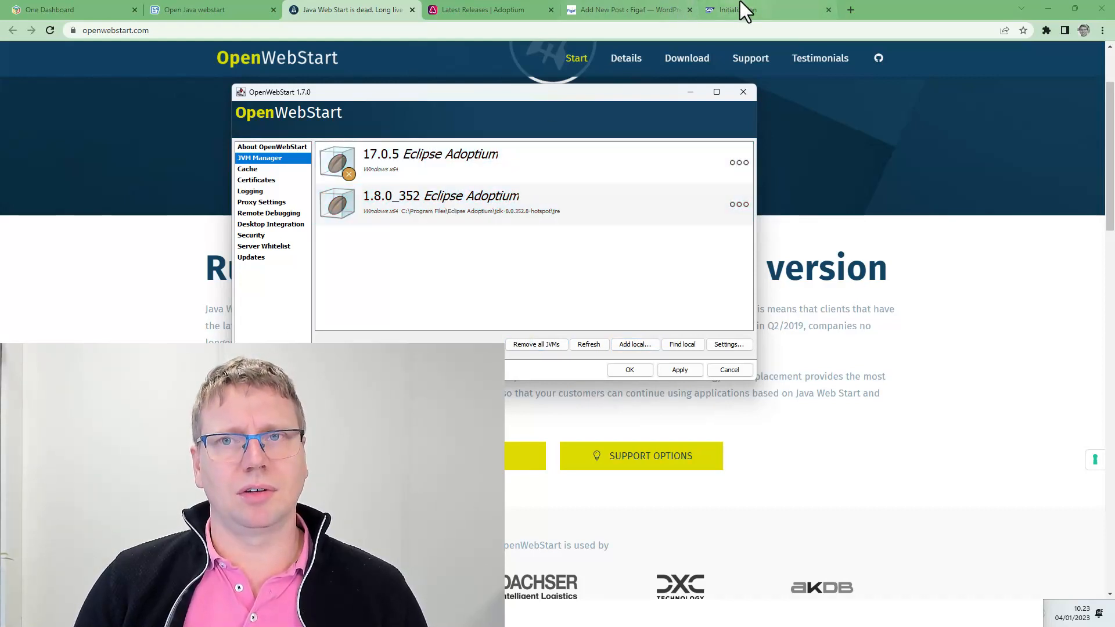
Close the JVM settings and decline the 17.0.5 runtime update while launching.
key(alt+tab)
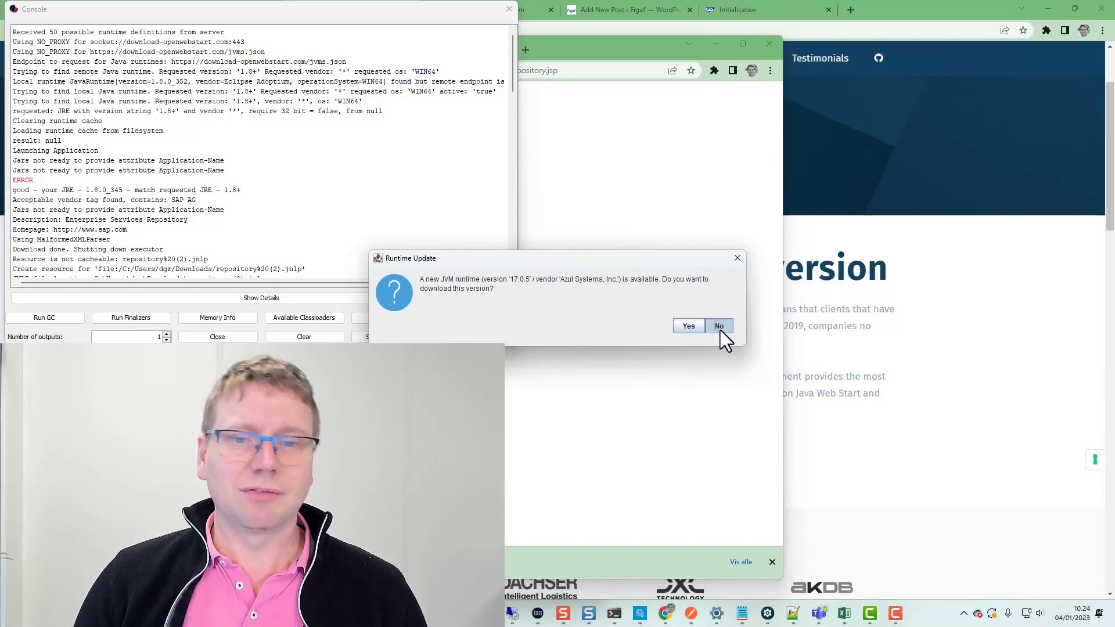
click(718, 326)
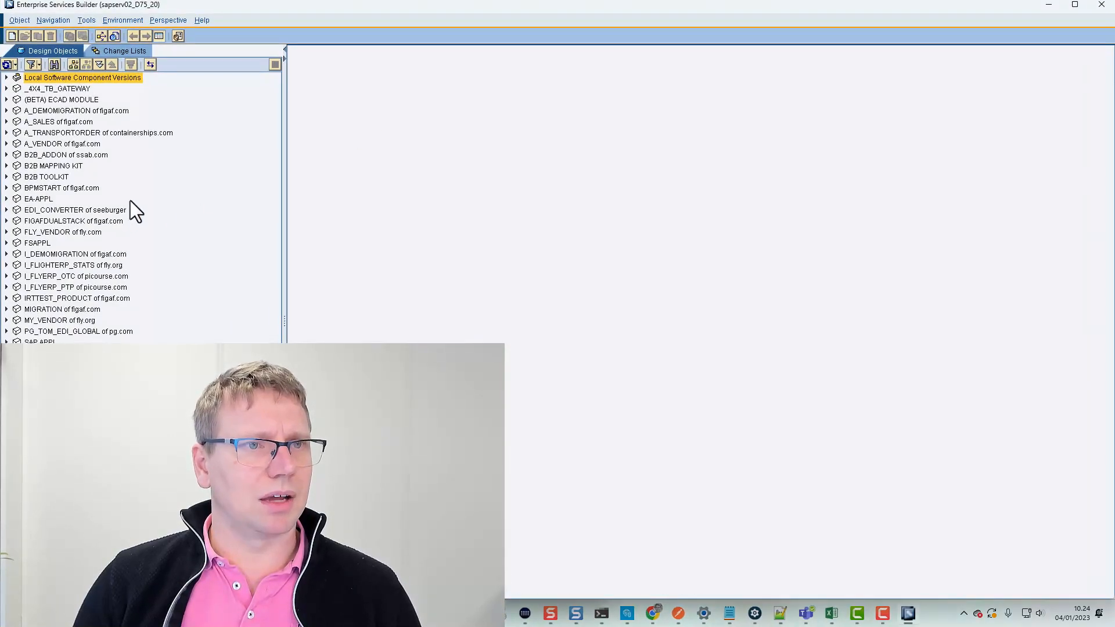
mouse_move(206, 32)
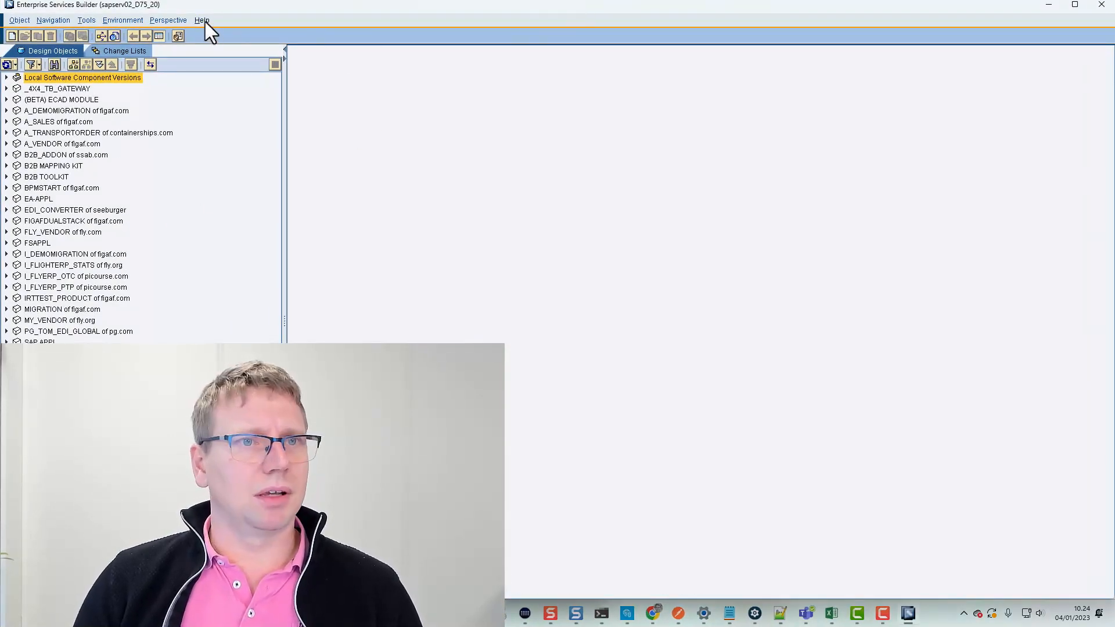
click(203, 20)
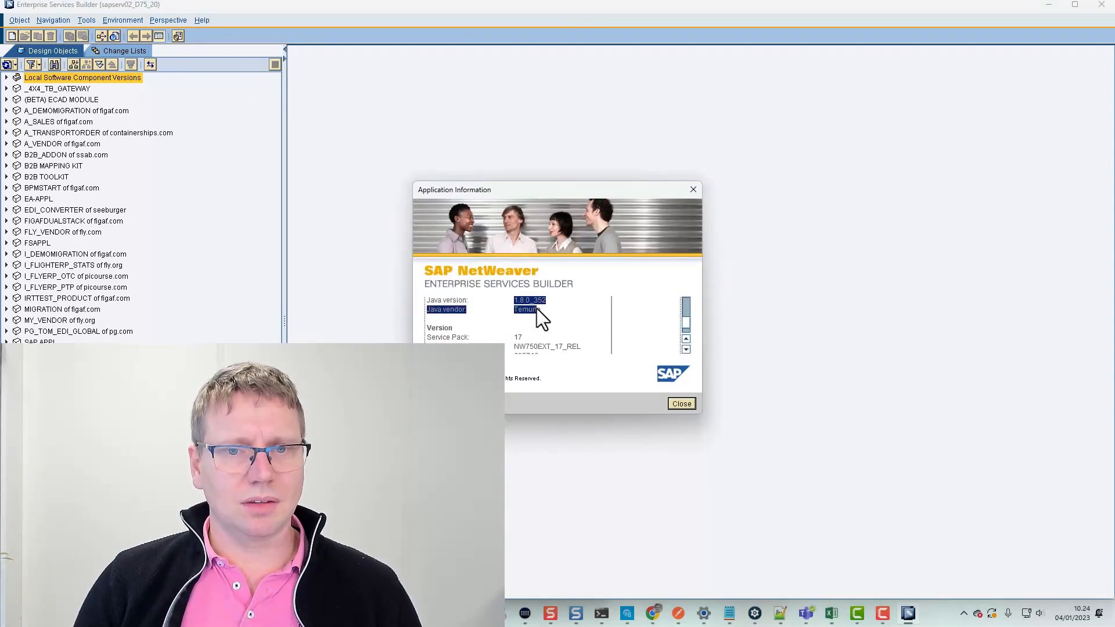
mouse_move(494, 324)
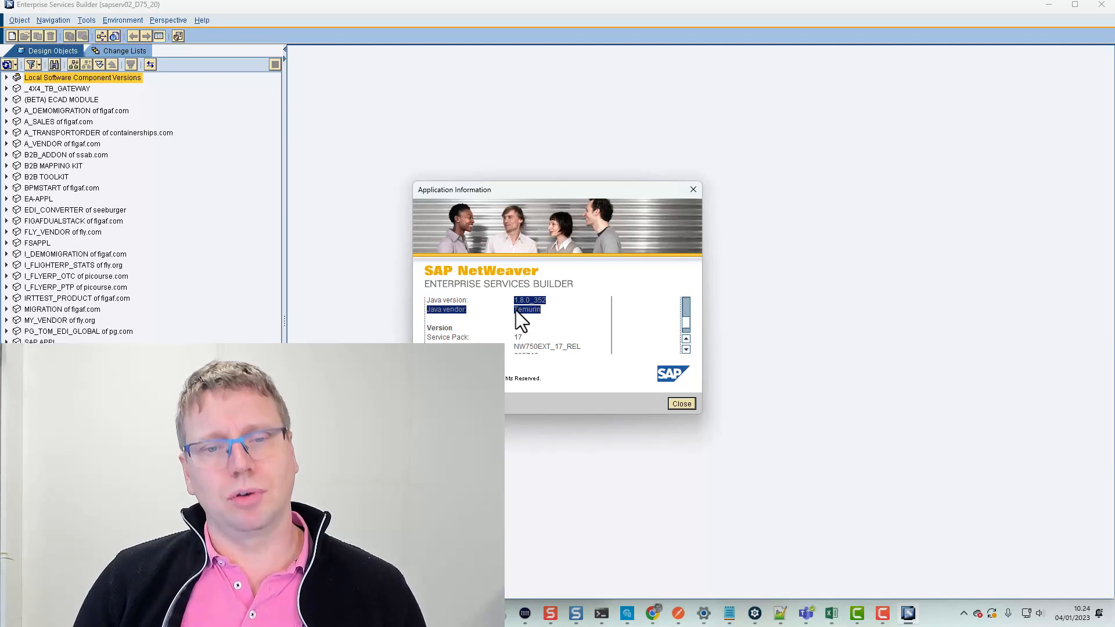
mouse_move(540, 310)
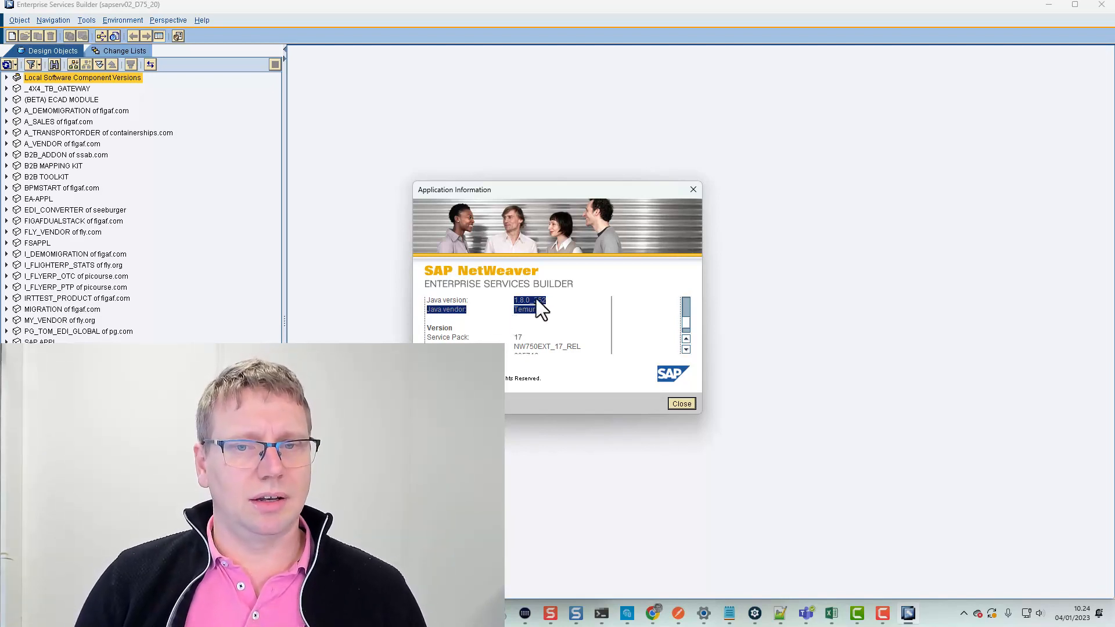
mouse_move(148, 120)
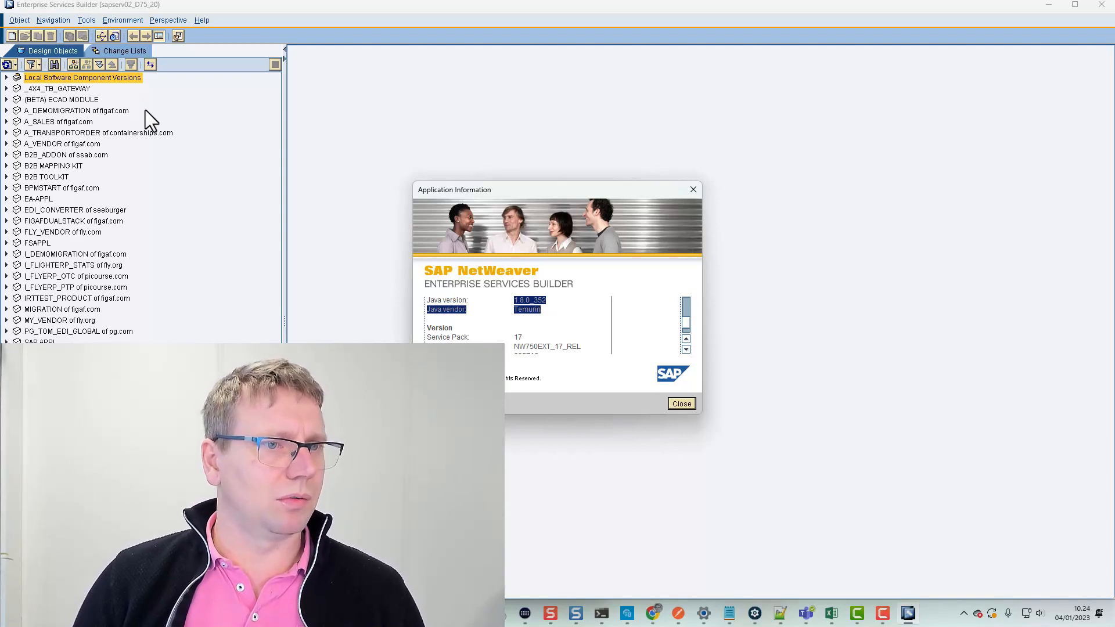
mouse_move(6, 146)
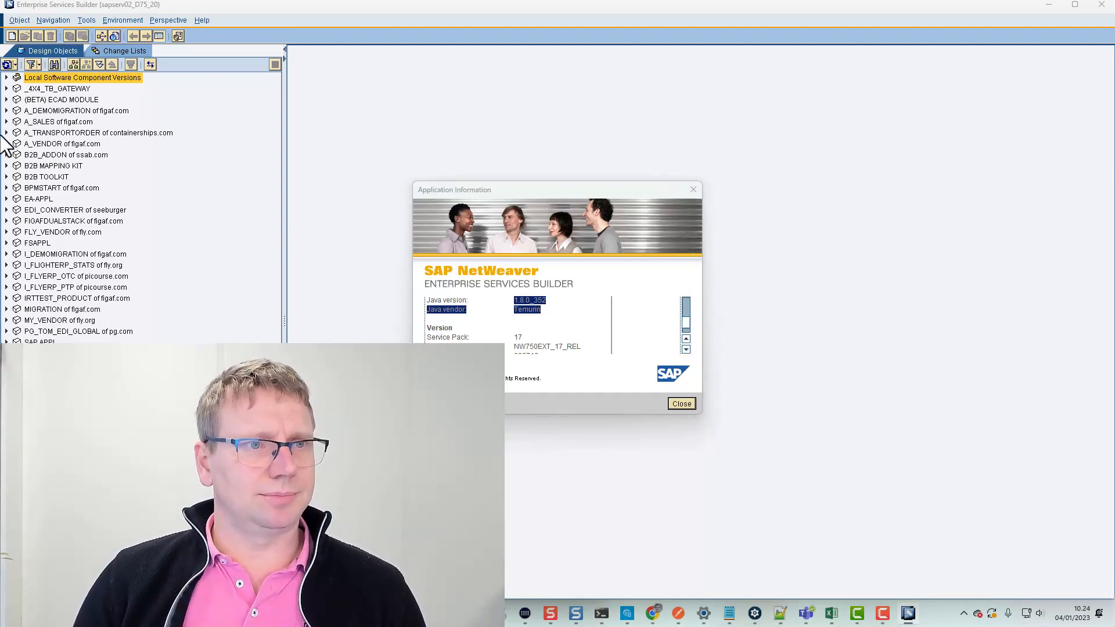
click(679, 403)
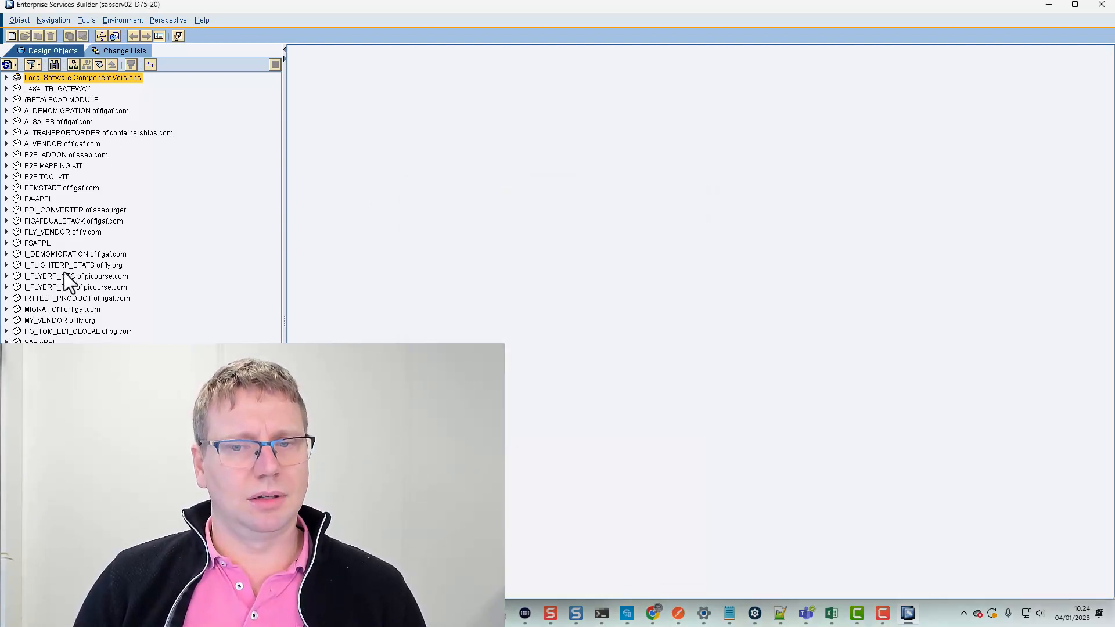
Open ApproveSES_Process_to_TransportOrder under A_TRANSPORTORDER 1.0, view target XSD, Test, then Definition.
click(6, 132)
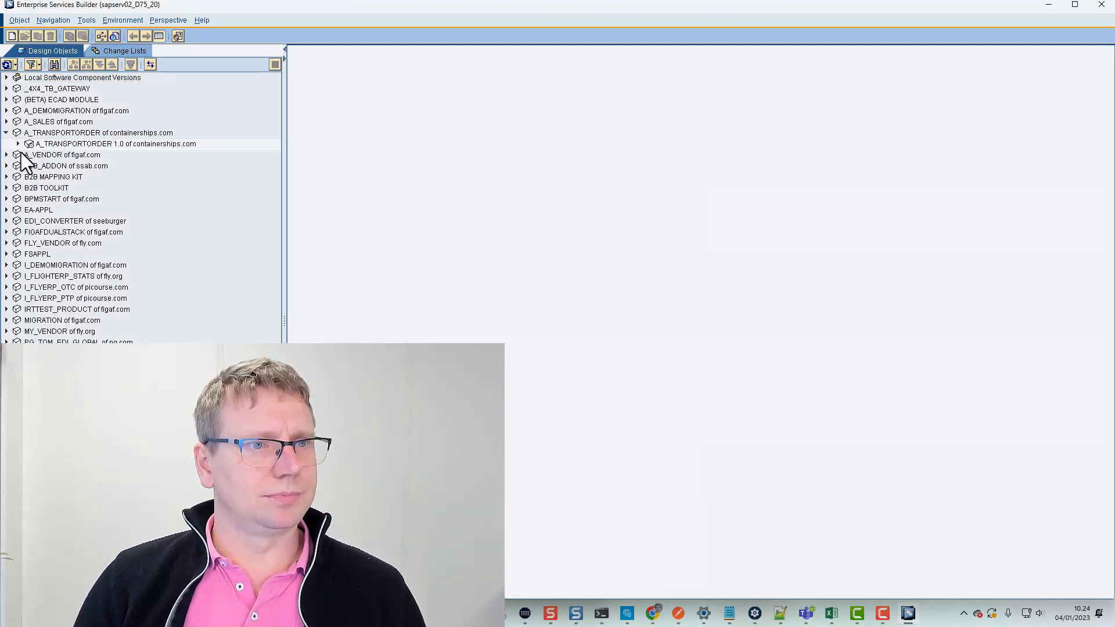
click(18, 143)
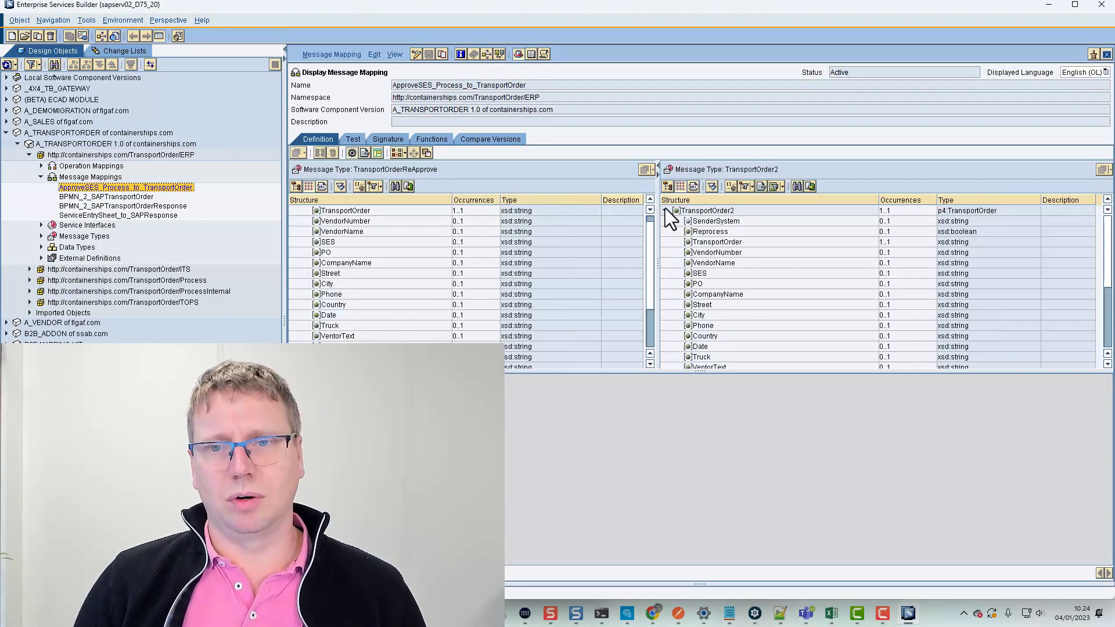
click(707, 187)
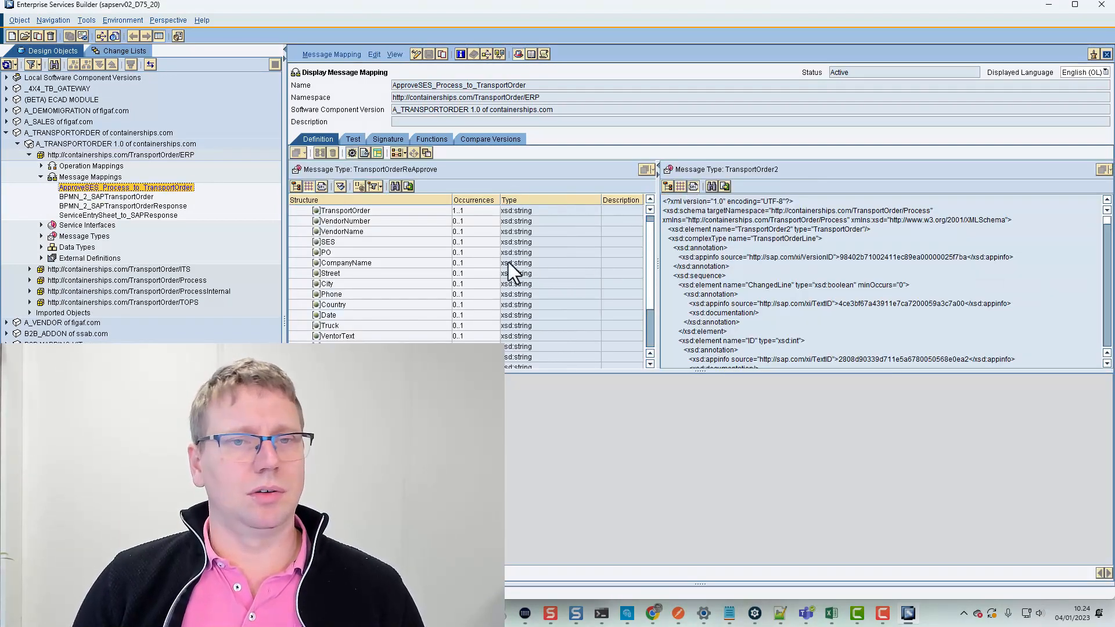
click(354, 139)
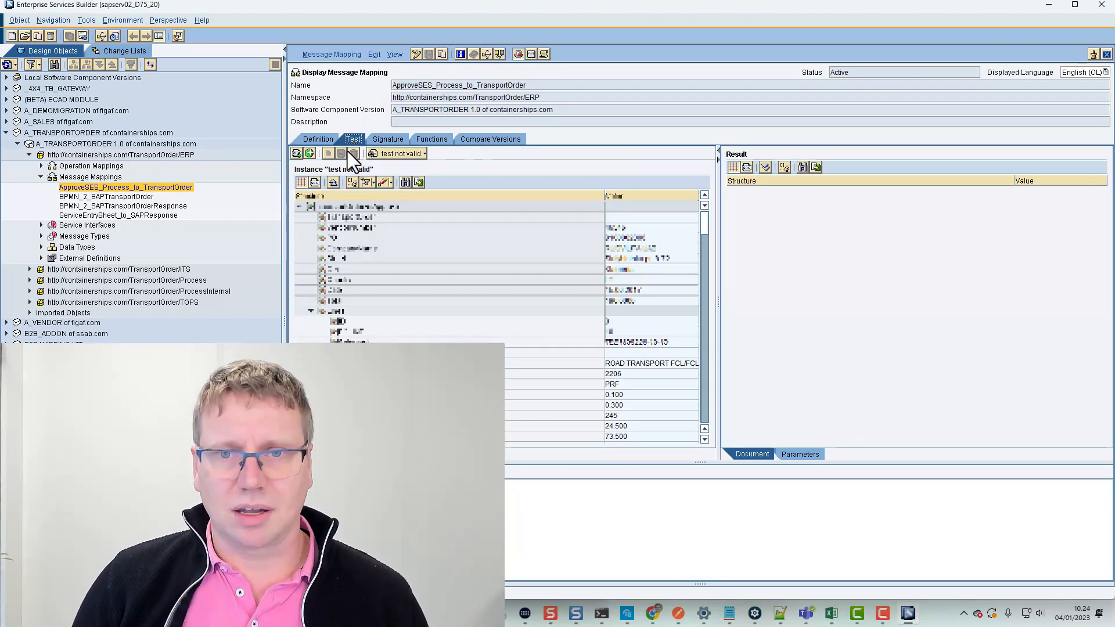
click(318, 139)
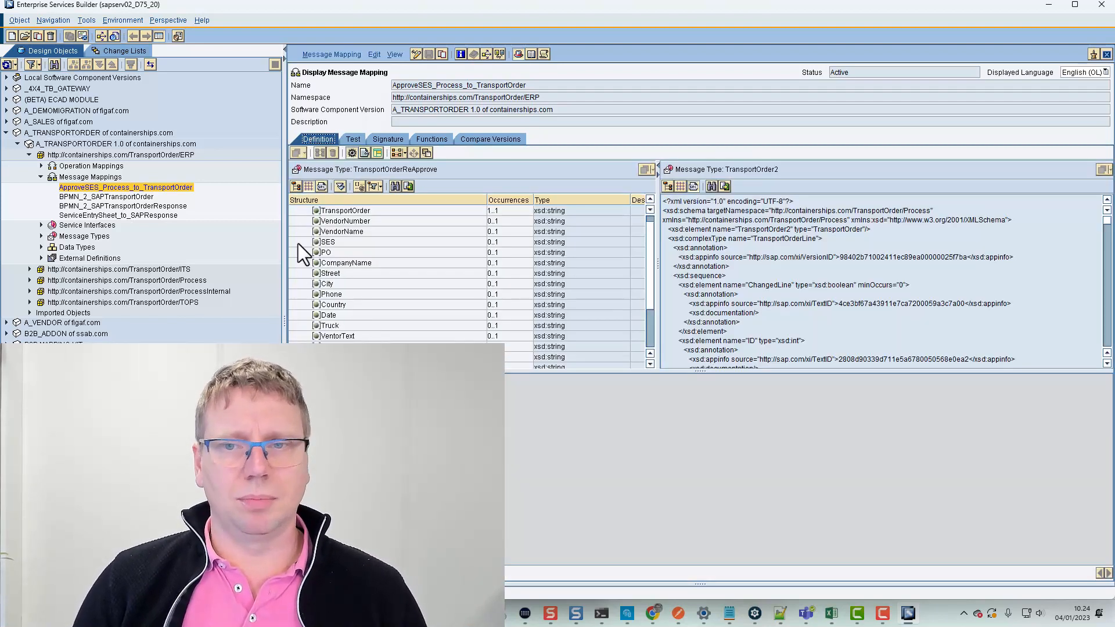
mouse_move(323, 266)
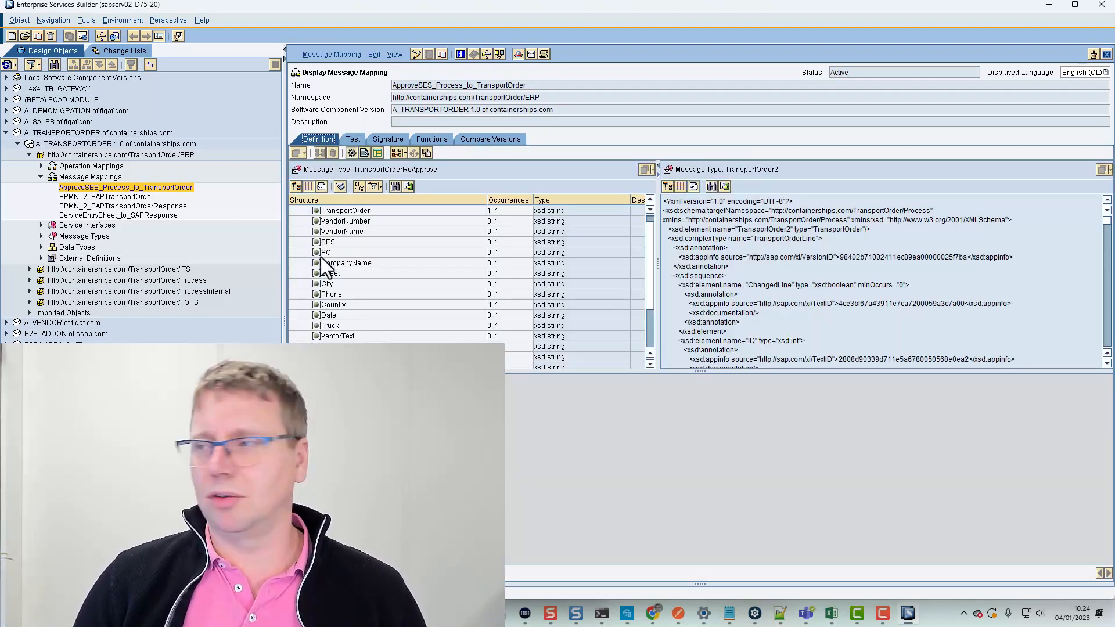
mouse_move(329, 274)
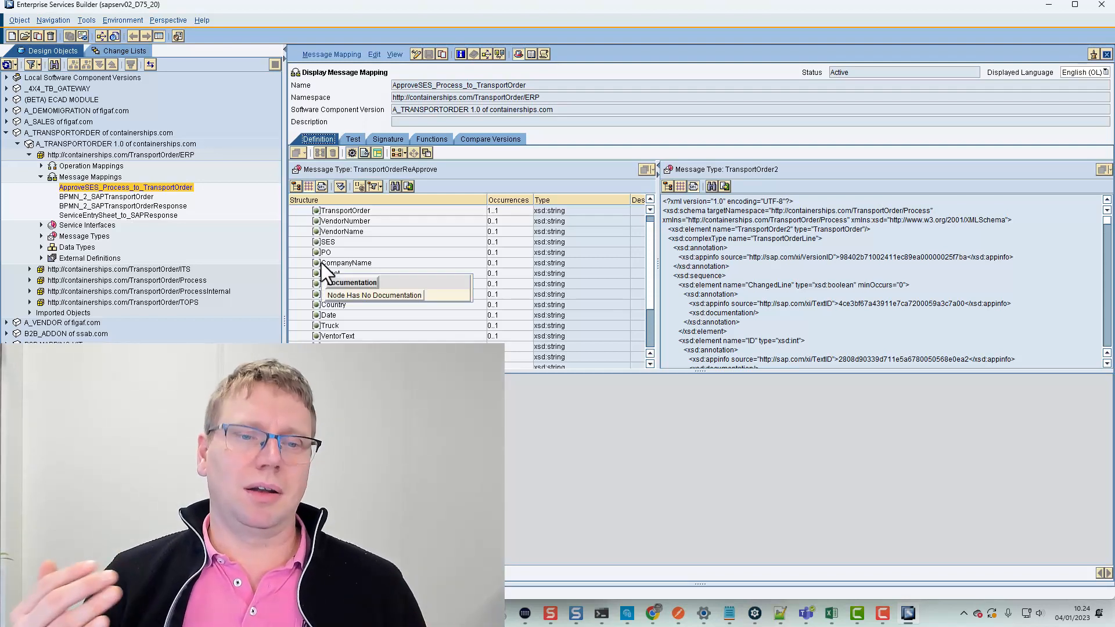